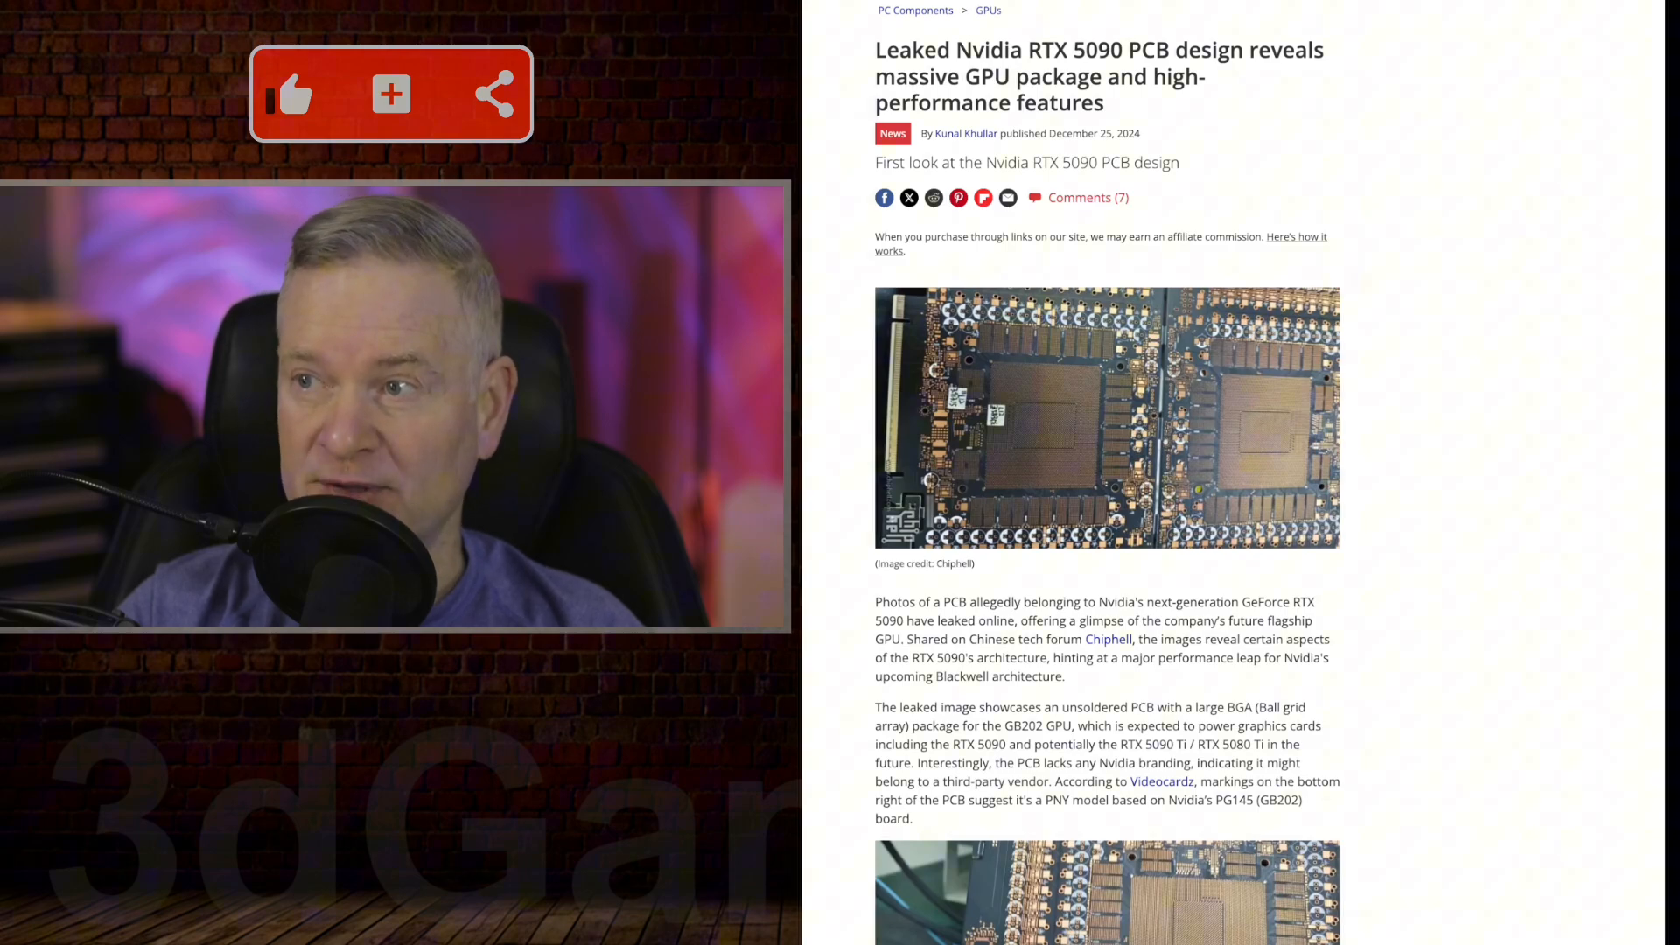
scroll("down", 3)
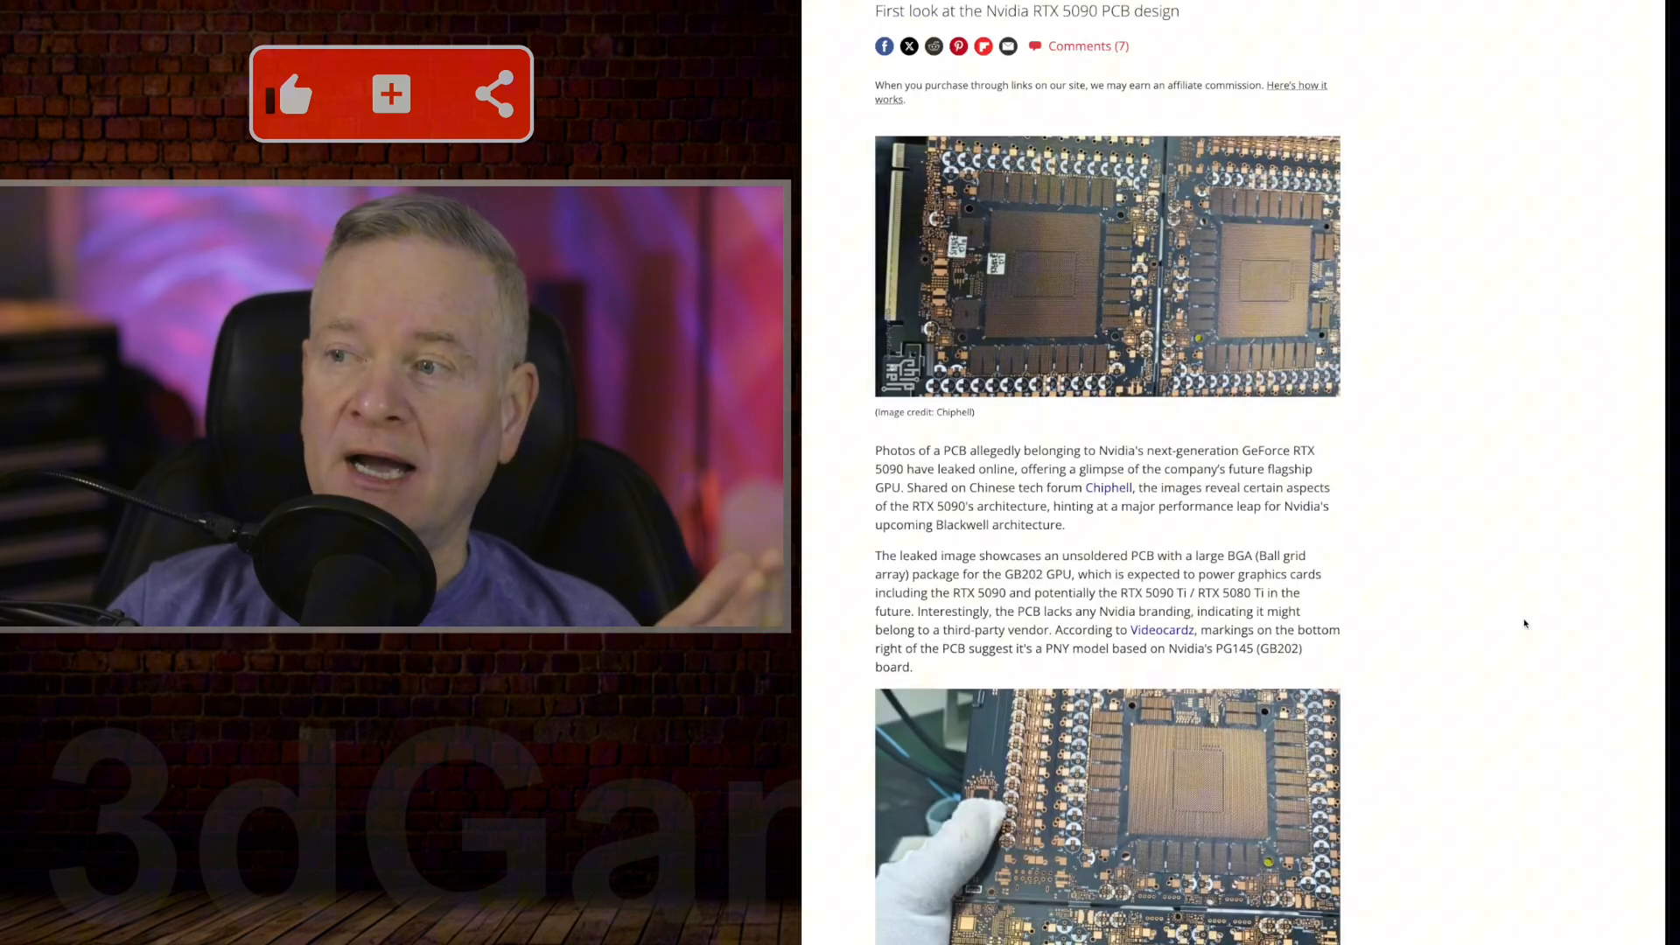
scroll("up", 3)
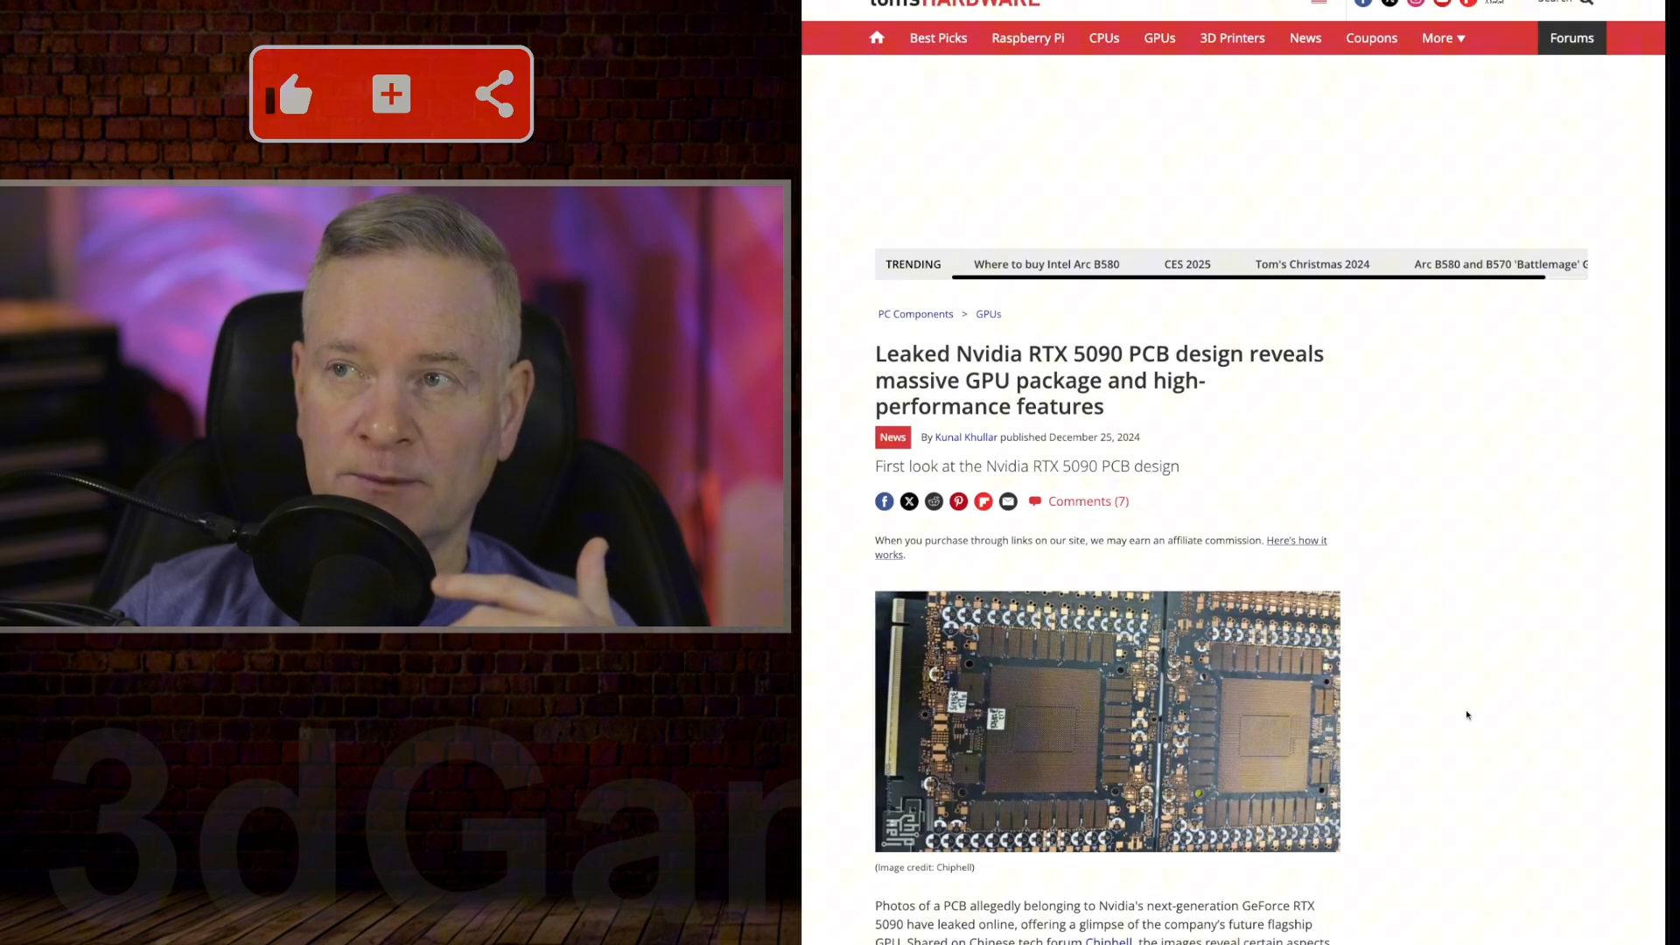
scroll("down", 3)
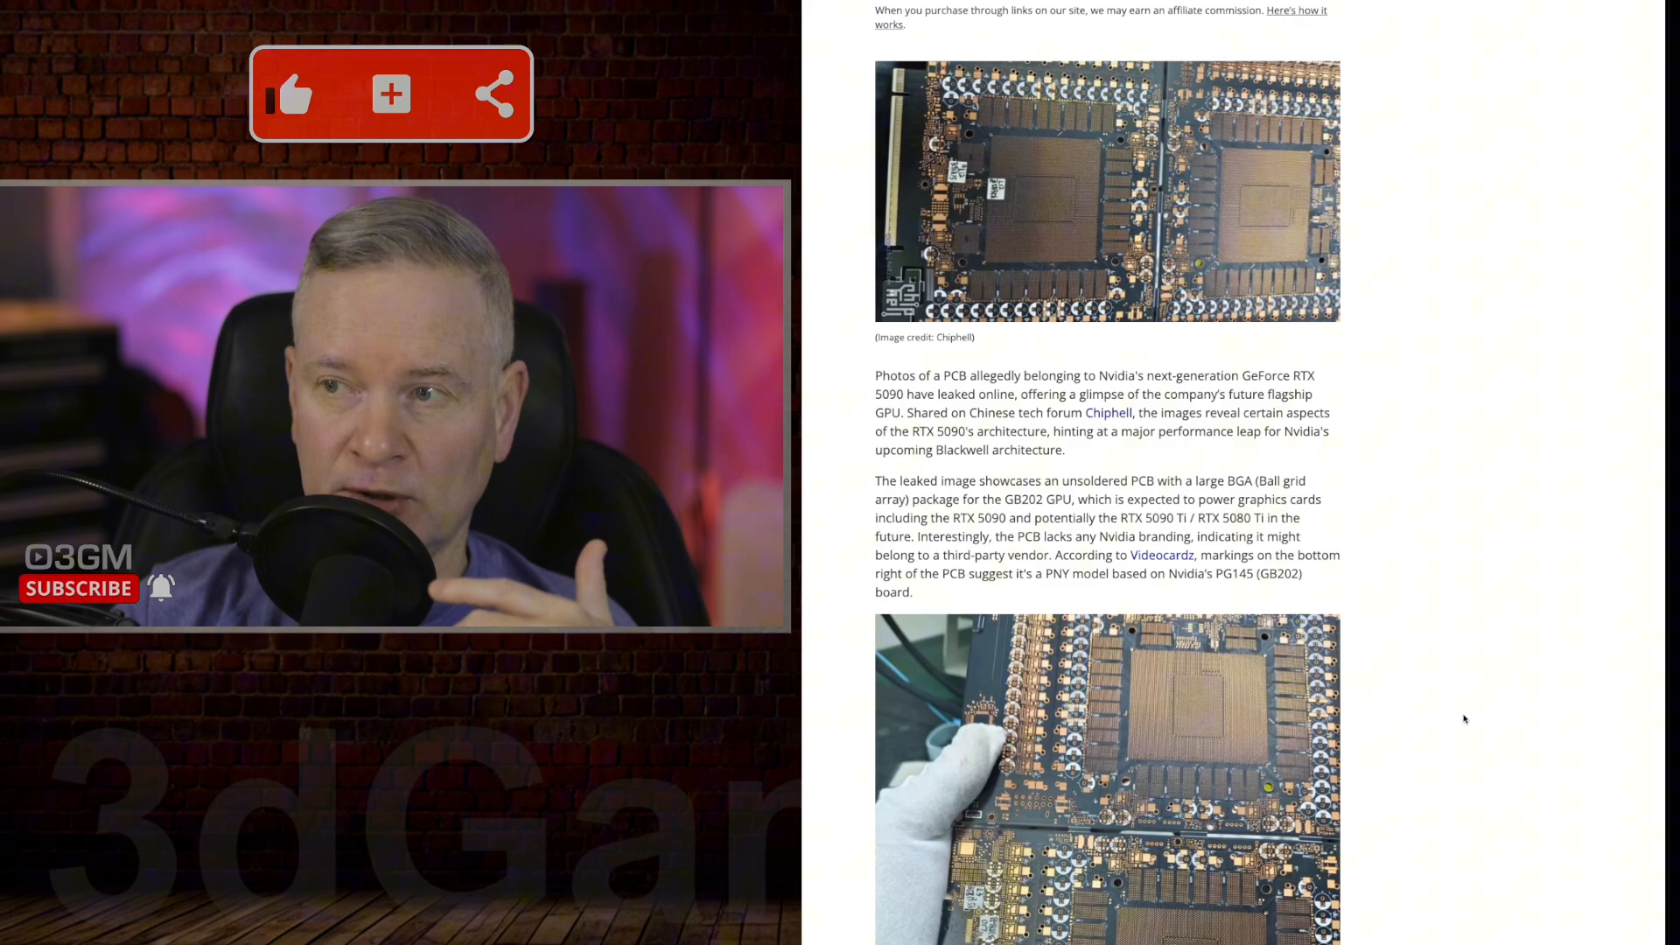
scroll("up", 3)
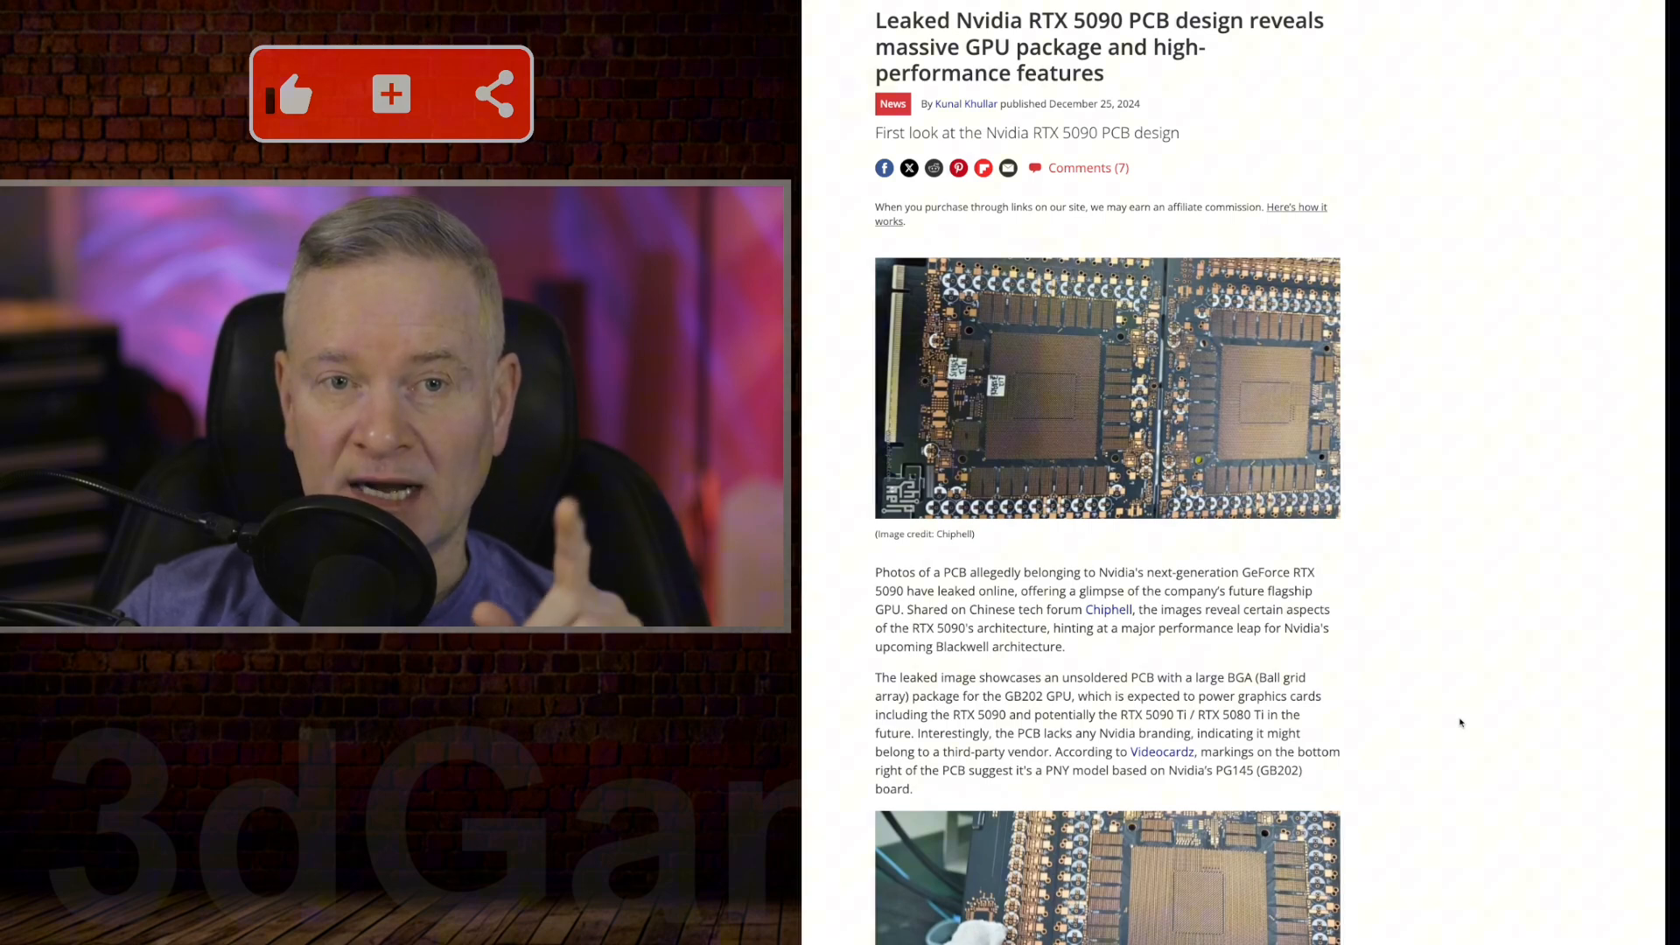
scroll("down", 3)
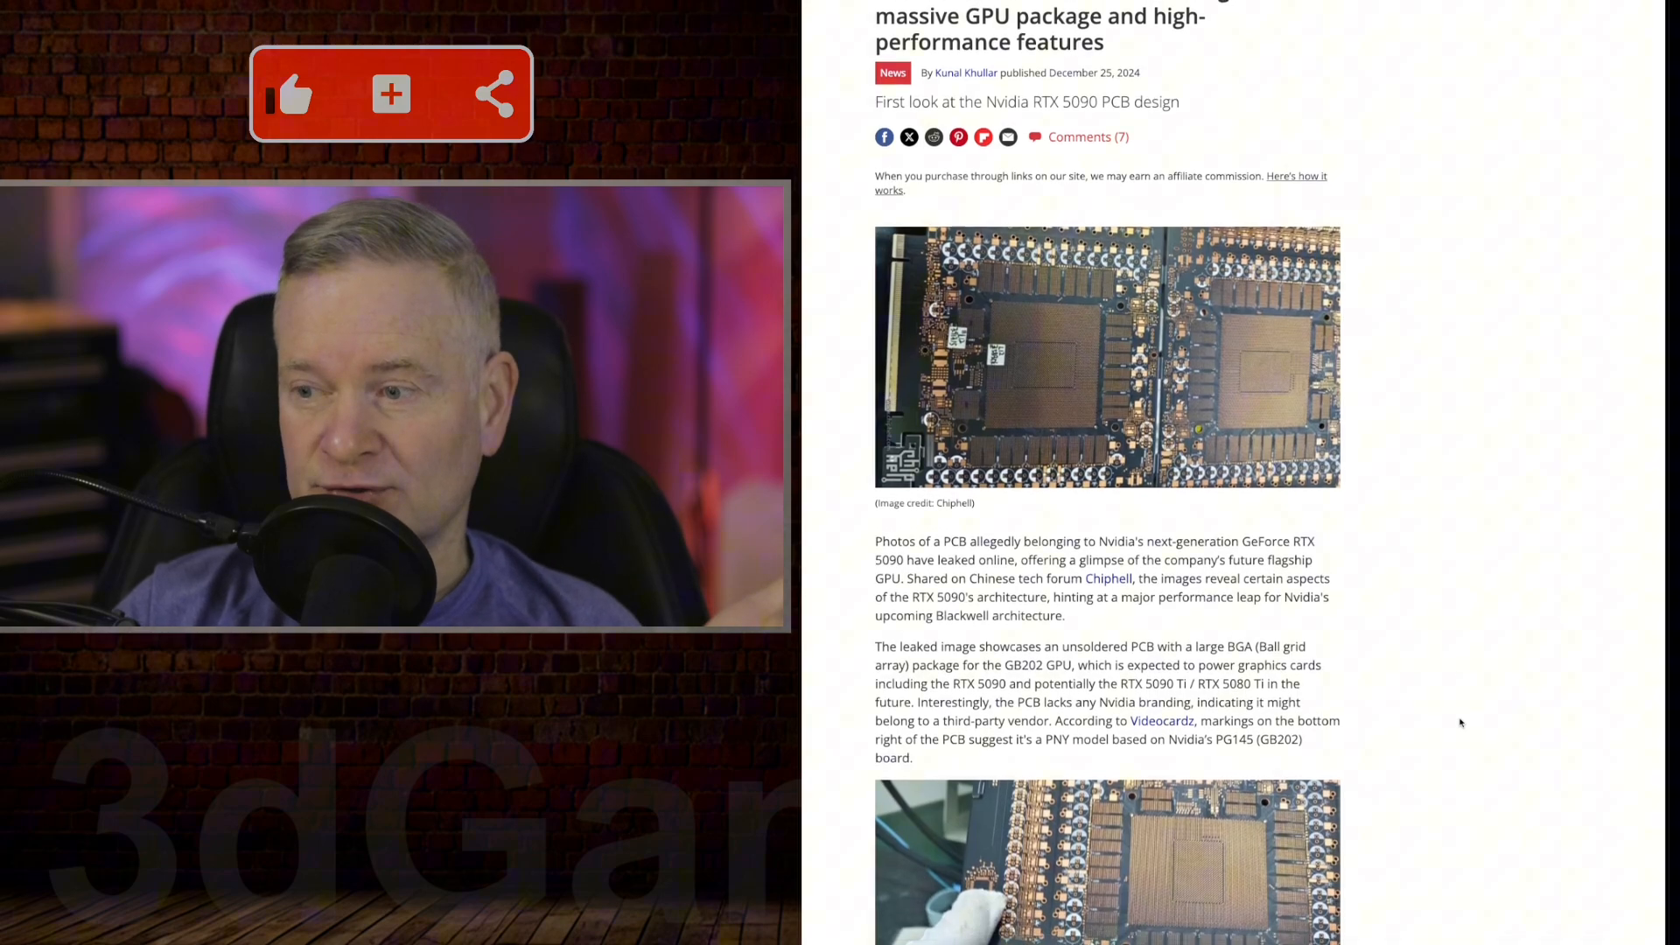
scroll("down", 3)
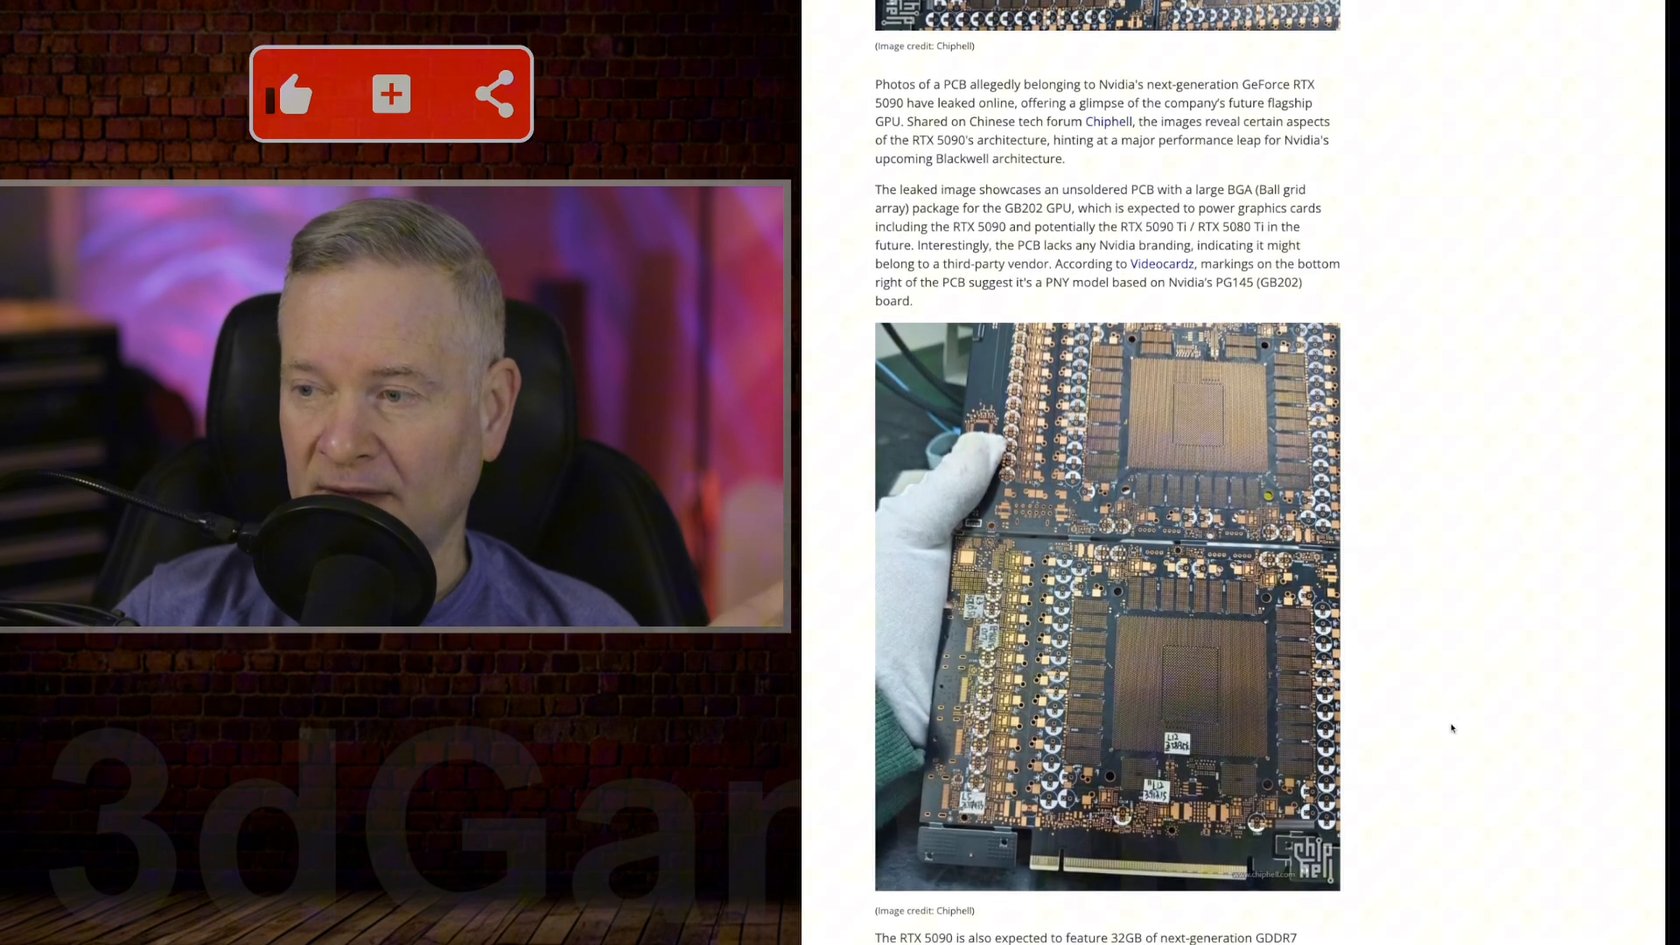